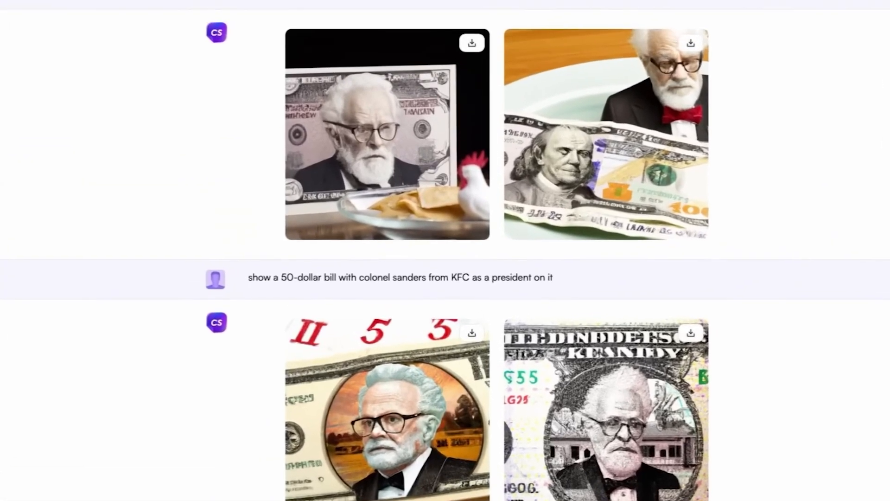
pyautogui.scroll(-3)
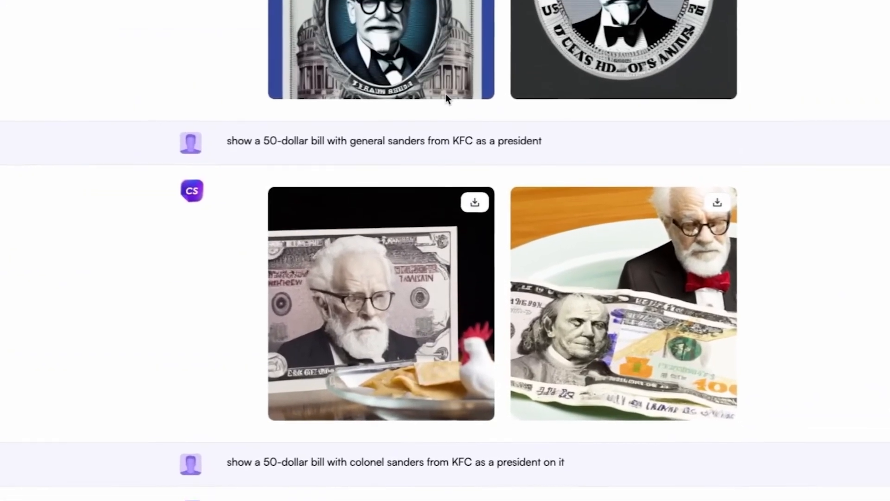